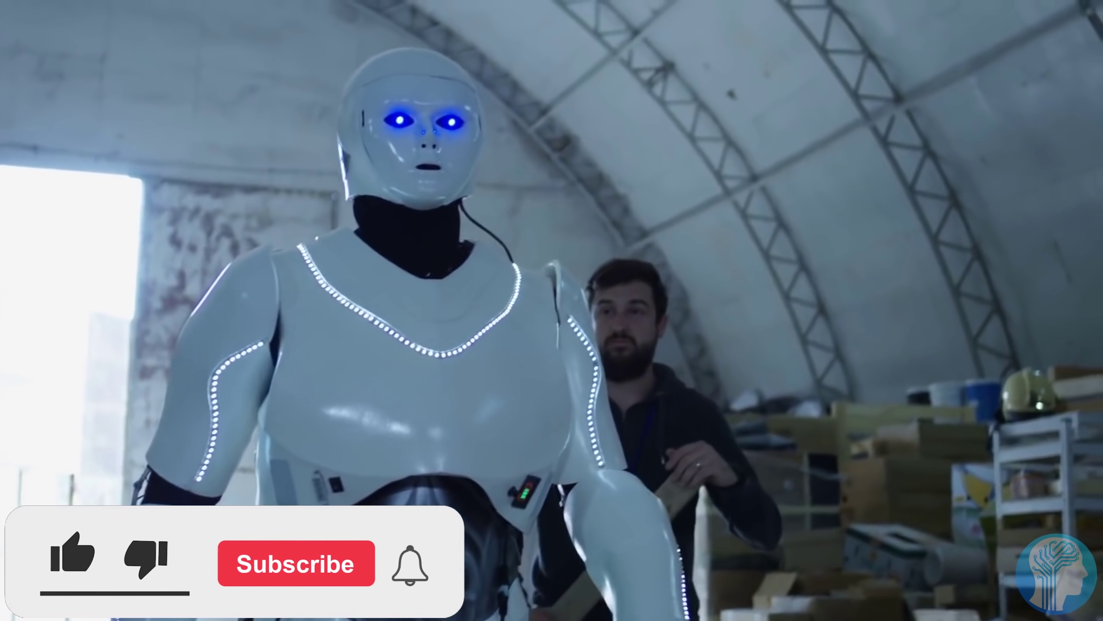
click(72, 558)
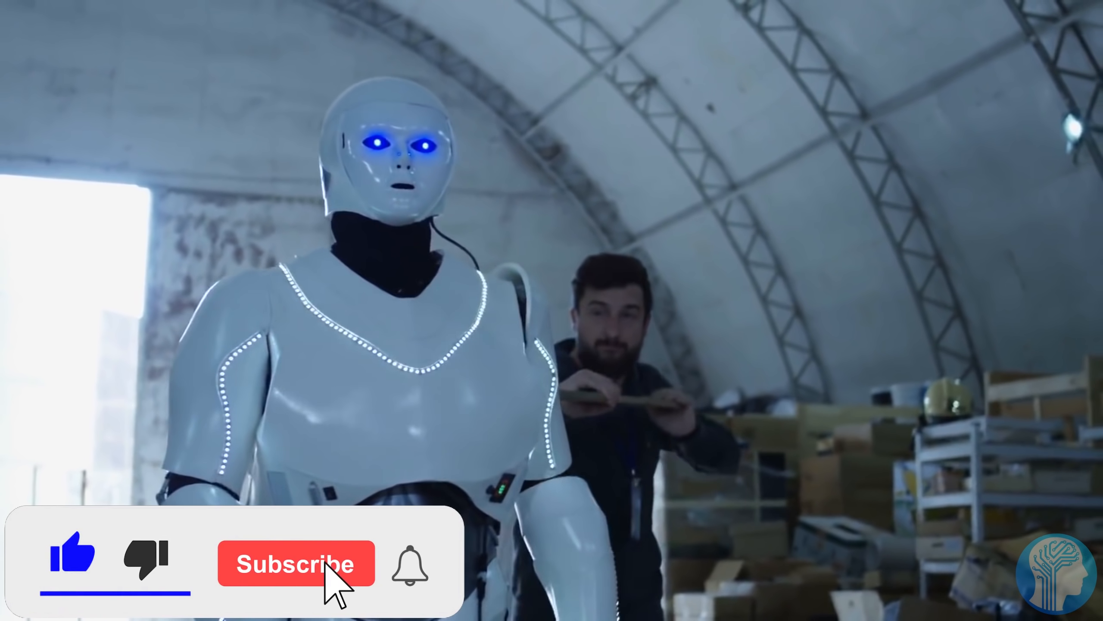
click(296, 563)
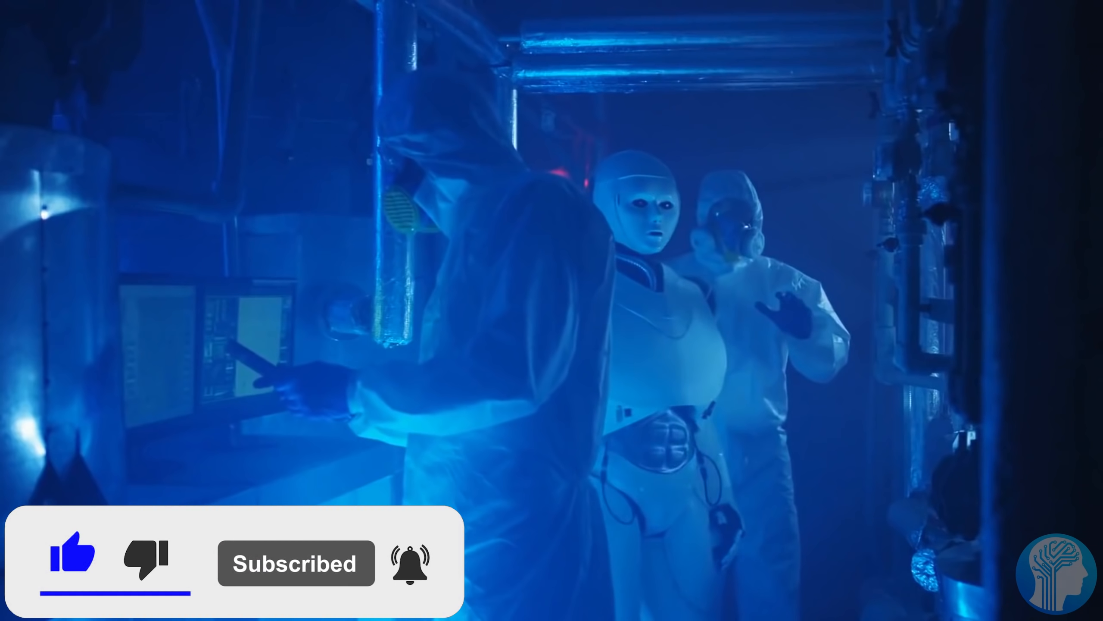